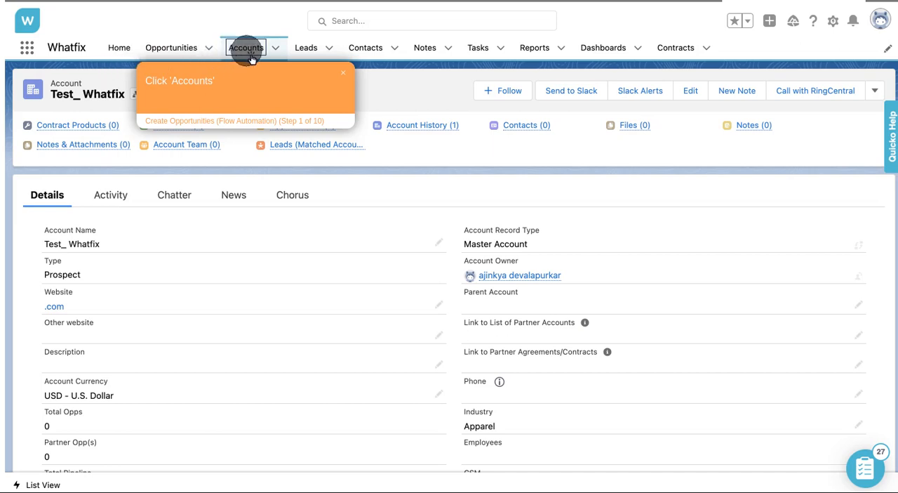
Go to the Accounts tab to list accounts, advancing the Whatfix flow to step 2
left_click(249, 47)
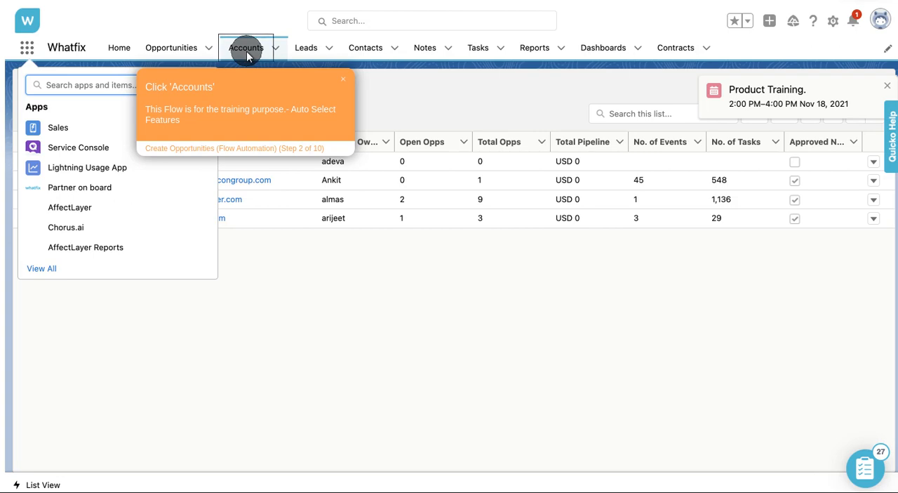
Open Test_ Whatfix's empty Opportunities (0) list and start a New Opportunity in USD
left_click(255, 47)
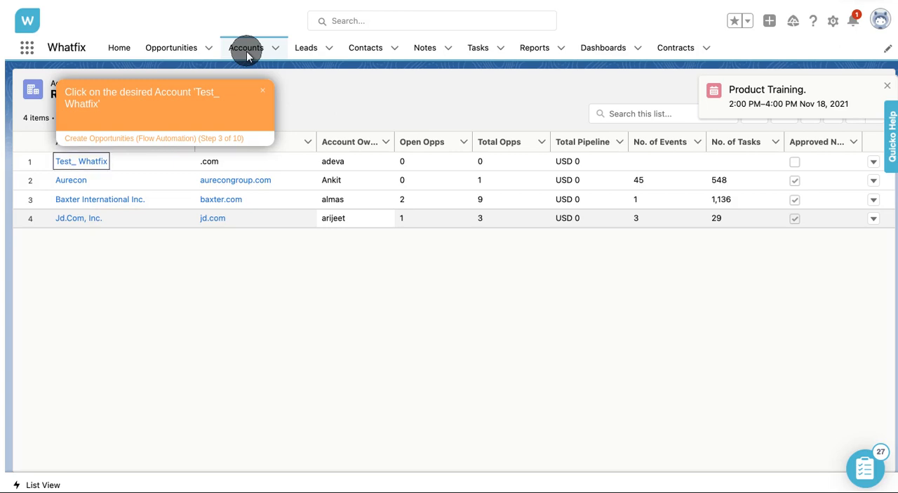
mouse_move(96, 153)
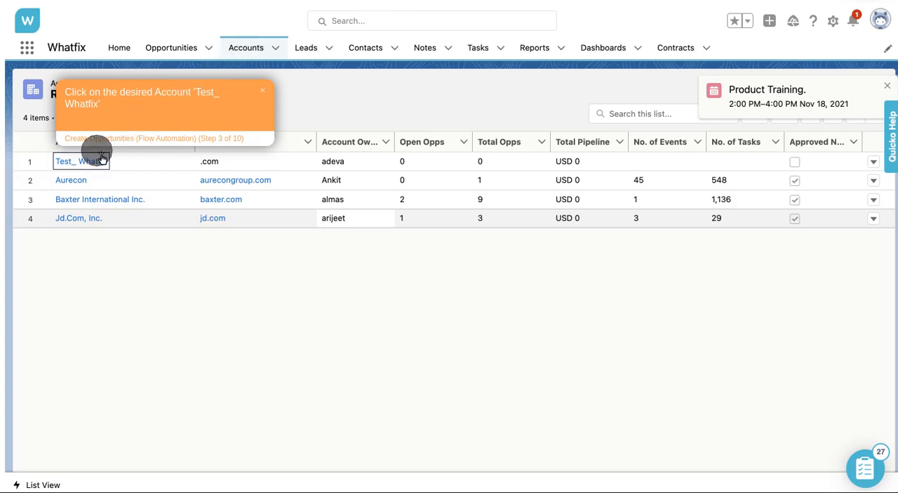
left_click(69, 162)
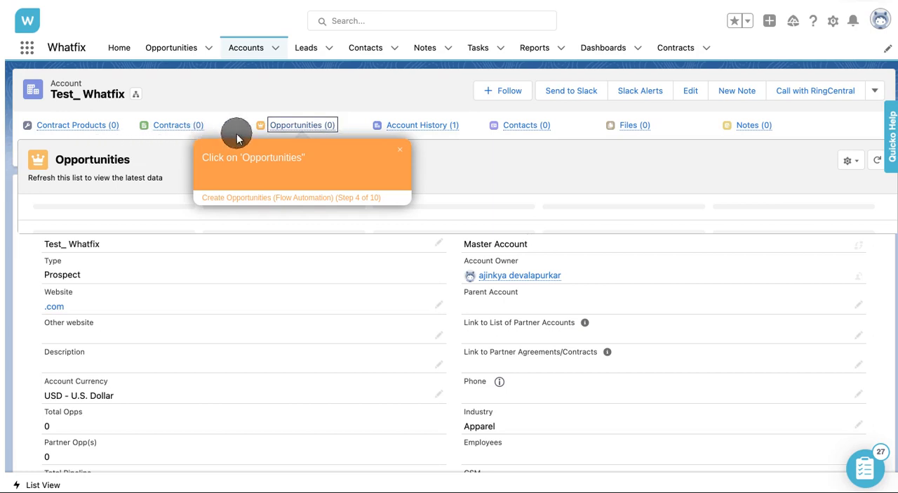
left_click(302, 125)
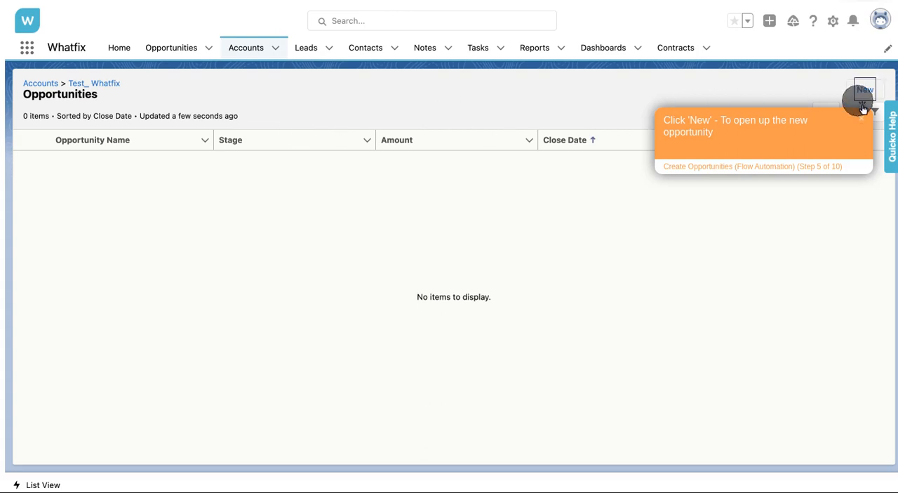
left_click(865, 90)
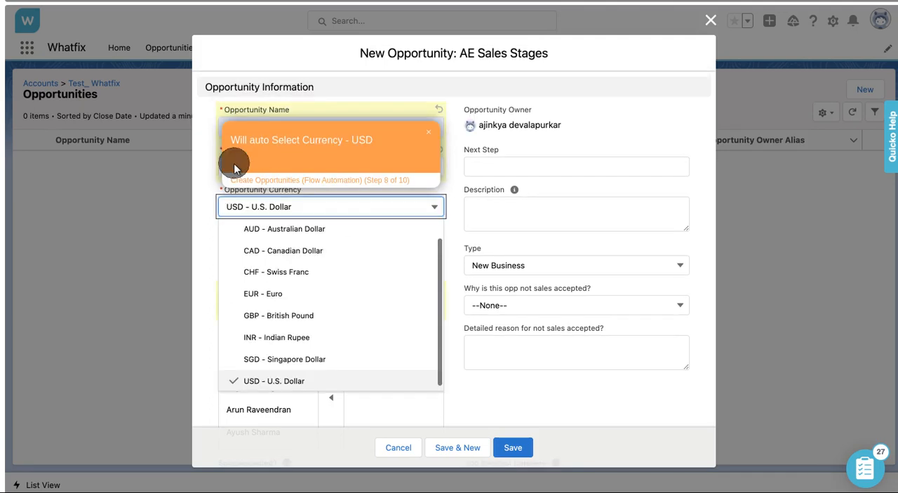
mouse_move(235, 193)
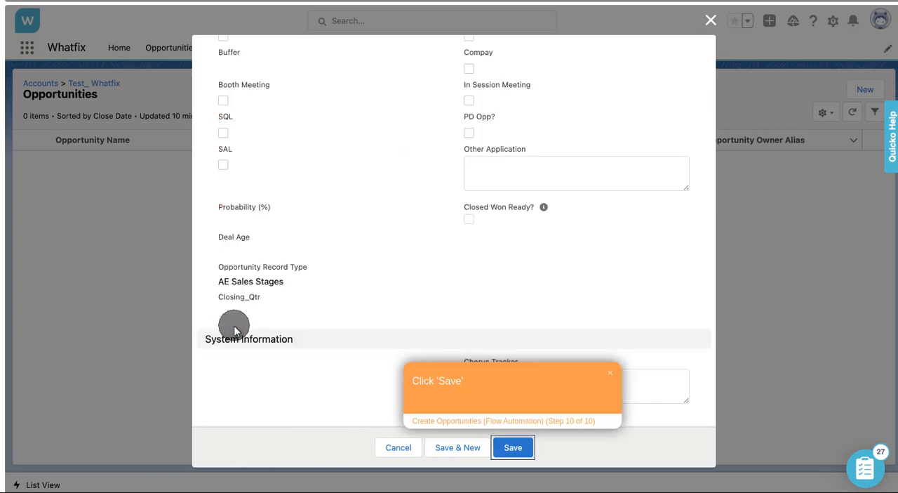
mouse_move(440, 412)
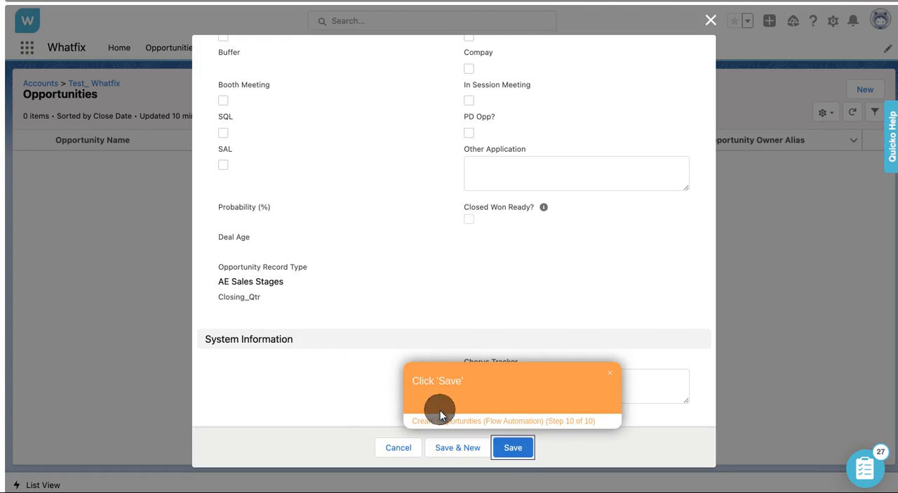
Save the AE Sales Stages opportunity so Whatfix shows the task completed
left_click(513, 447)
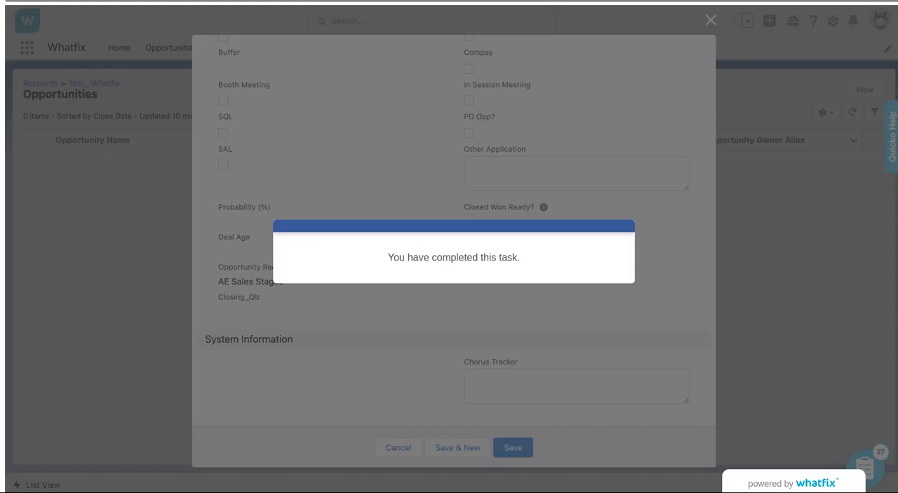